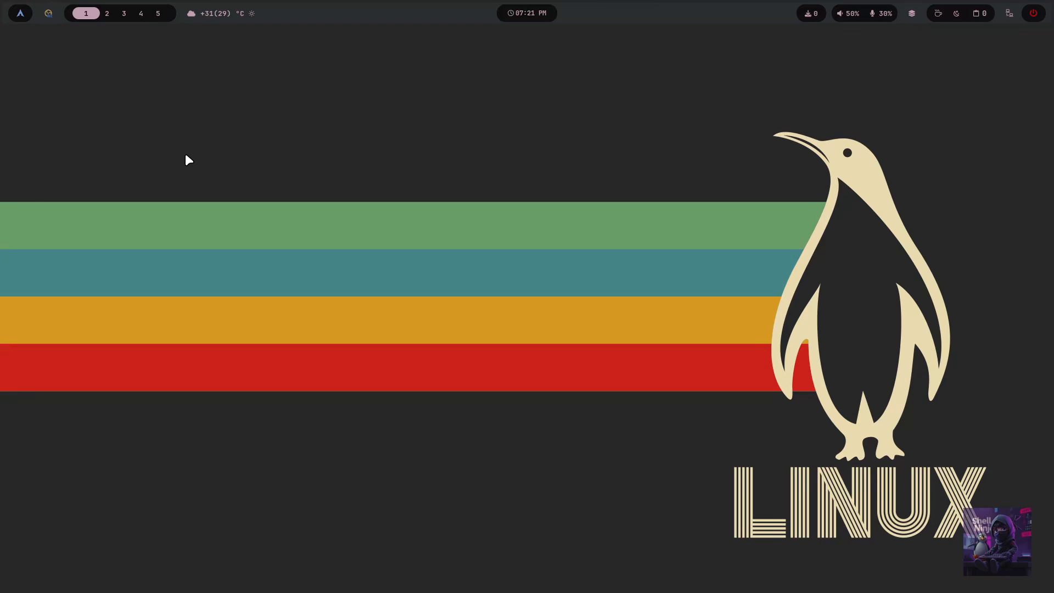
pyautogui.moveTo(425, 236)
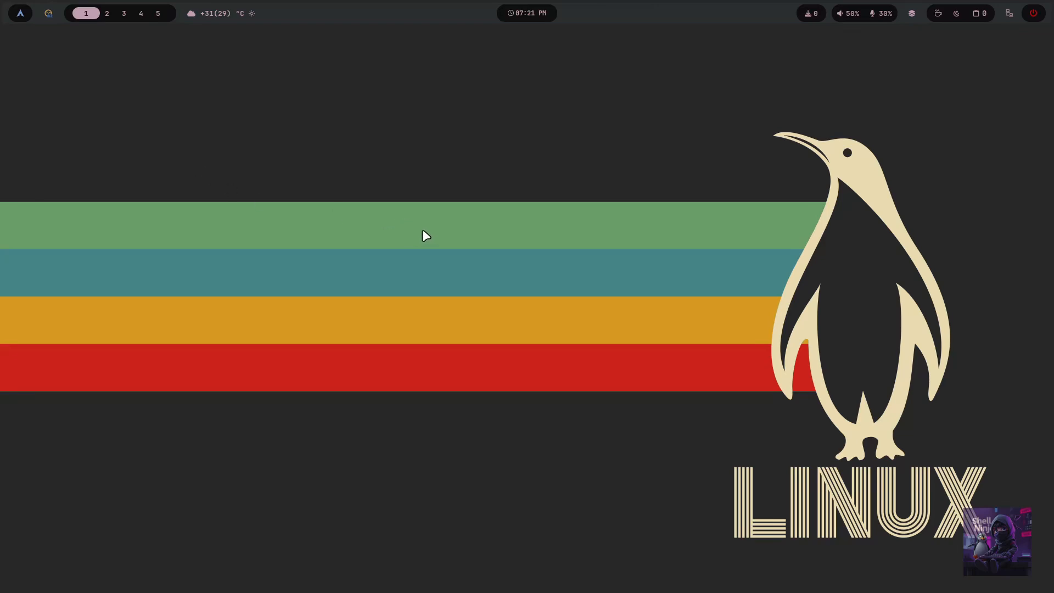
pyautogui.moveTo(416, 277)
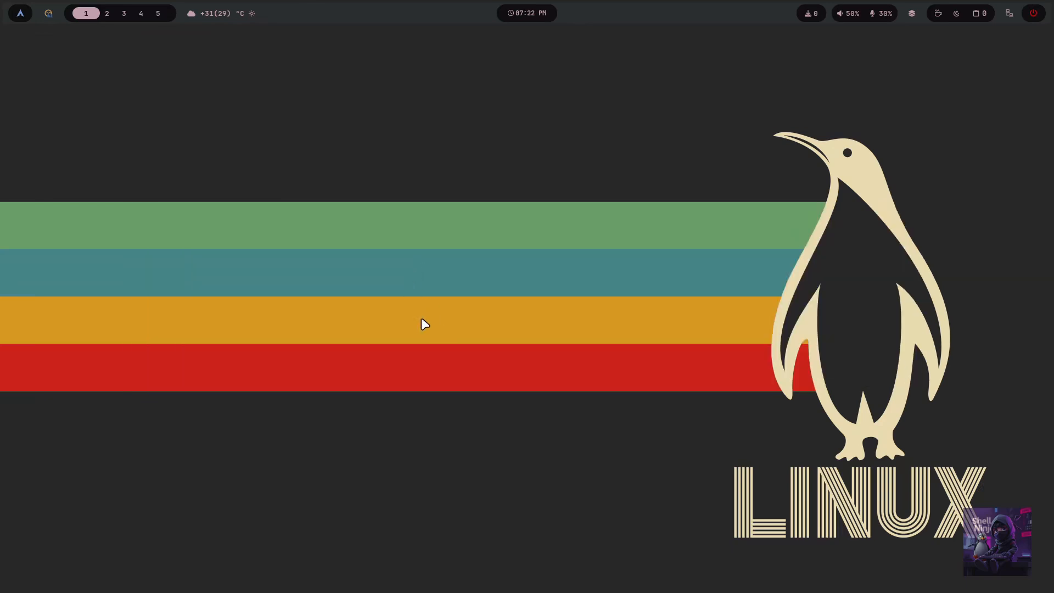
pyautogui.moveTo(422, 400)
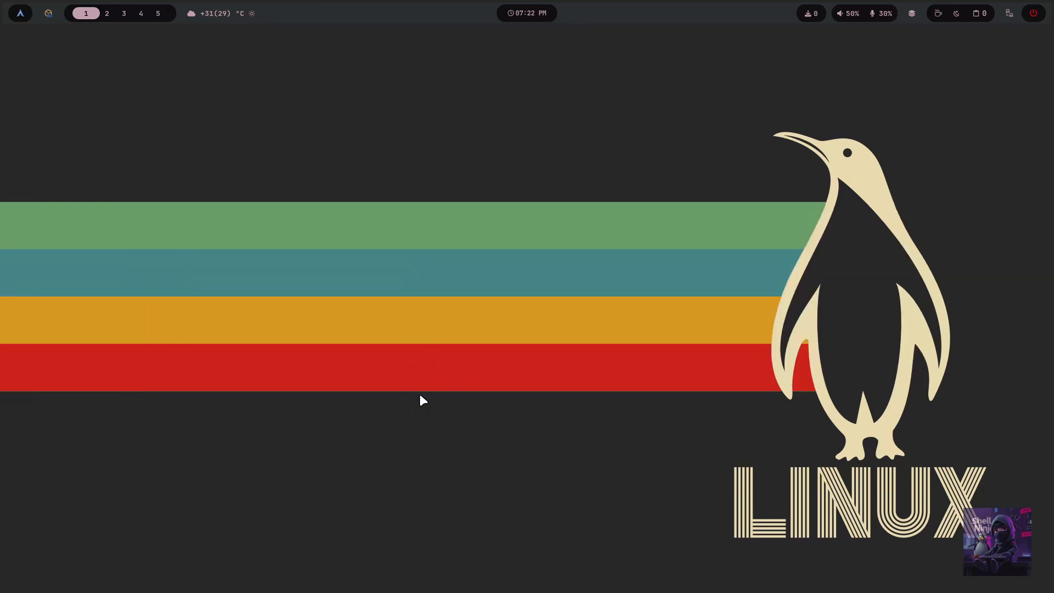
pyautogui.moveTo(230, 449)
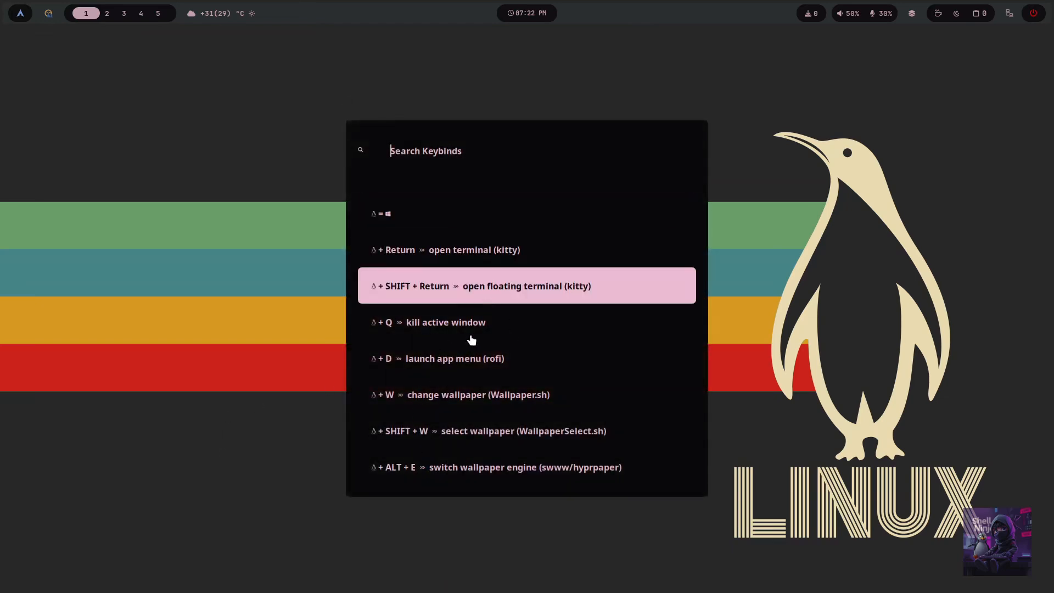
pyautogui.moveTo(528, 415)
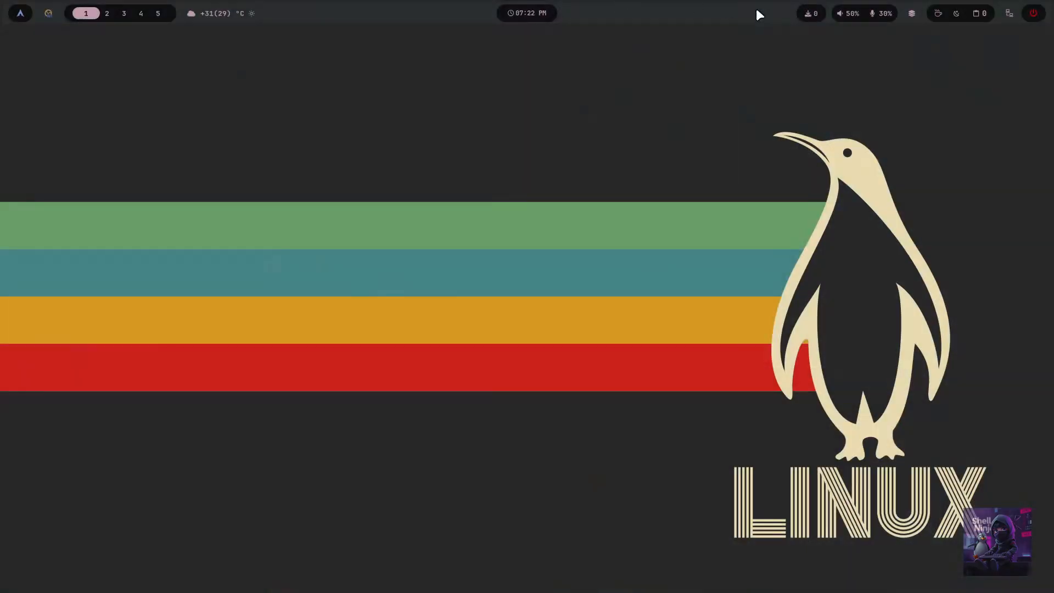
pyautogui.moveTo(479, 57)
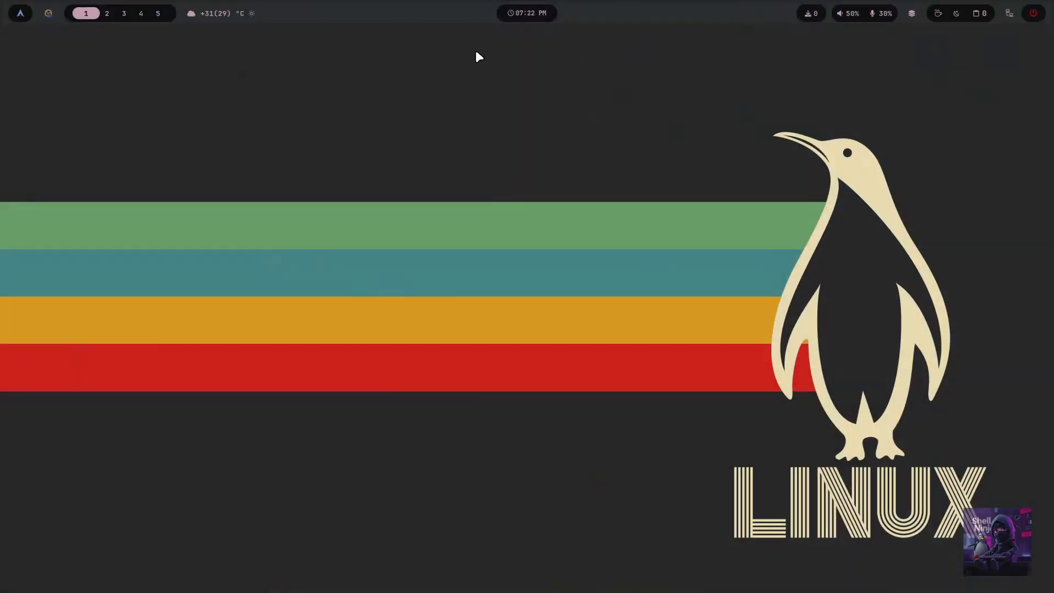
pyautogui.moveTo(412, 165)
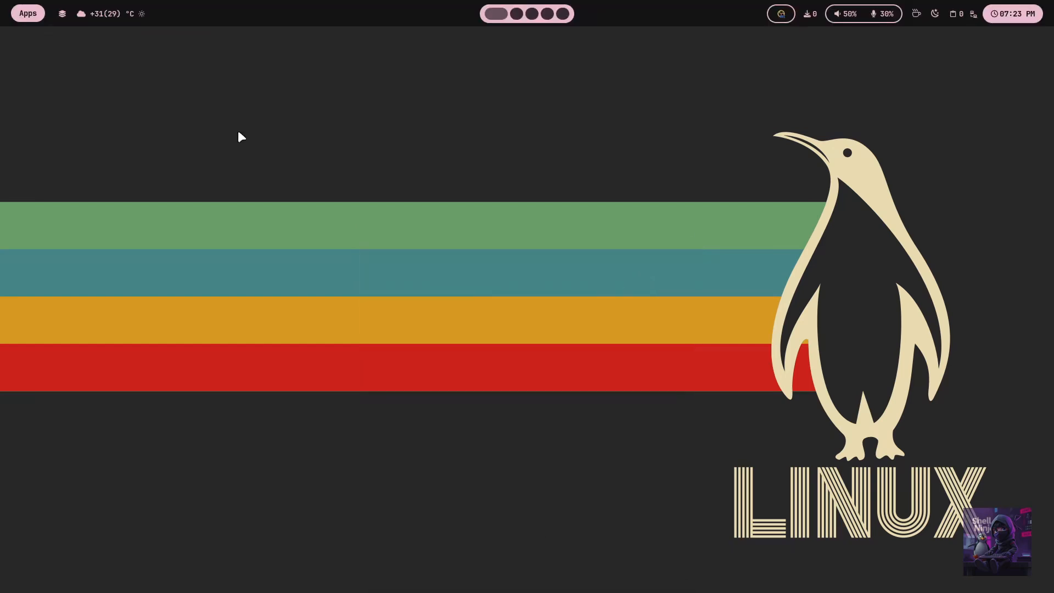
pyautogui.moveTo(28, 17)
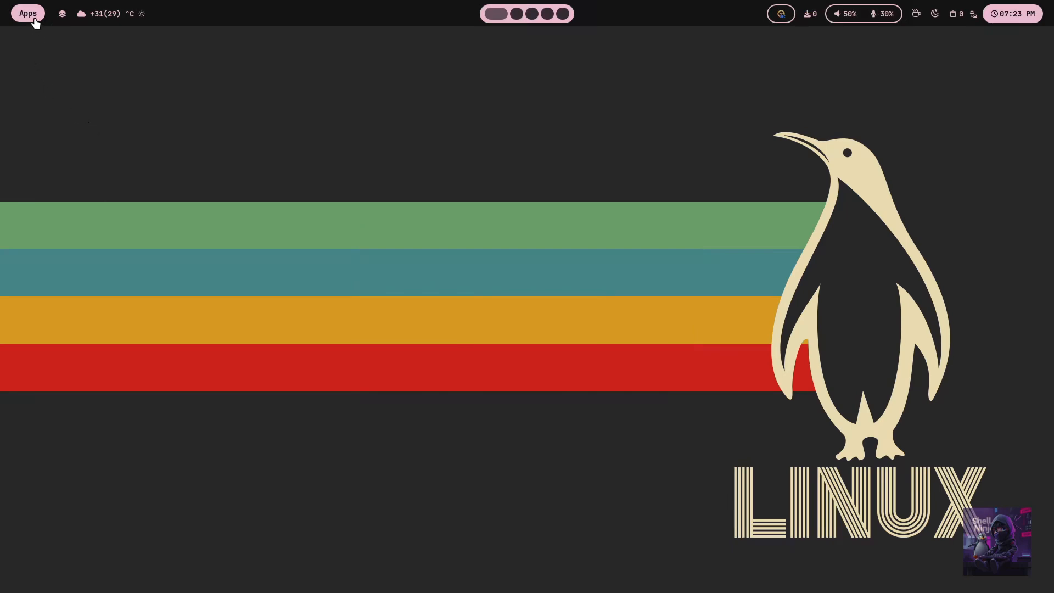
# - Switch Waybar to the rounded pill-module layout with the clock at the far right
pyautogui.click(27, 13)
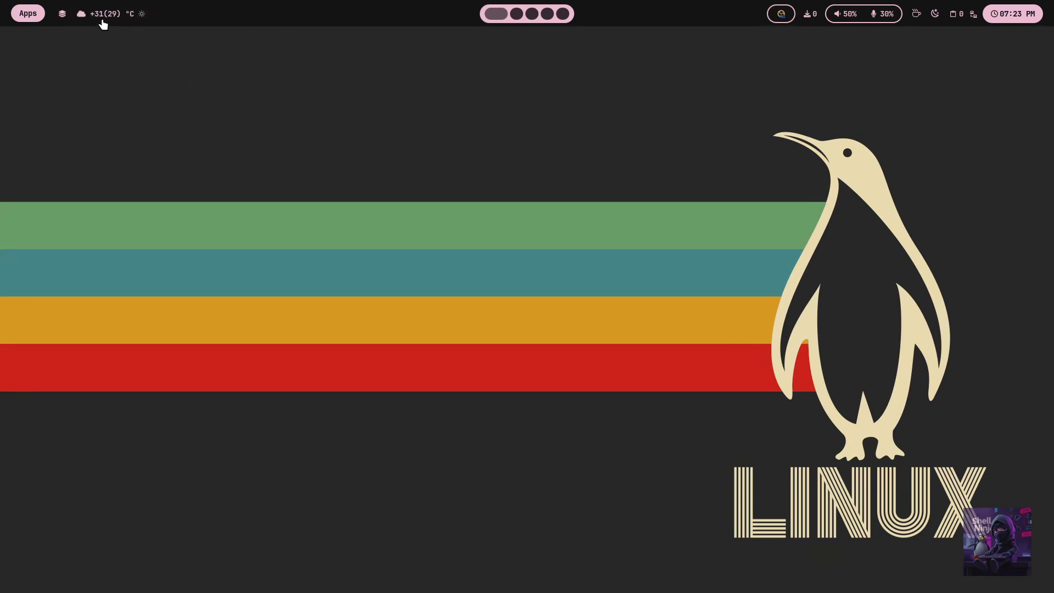
pyautogui.moveTo(102, 13)
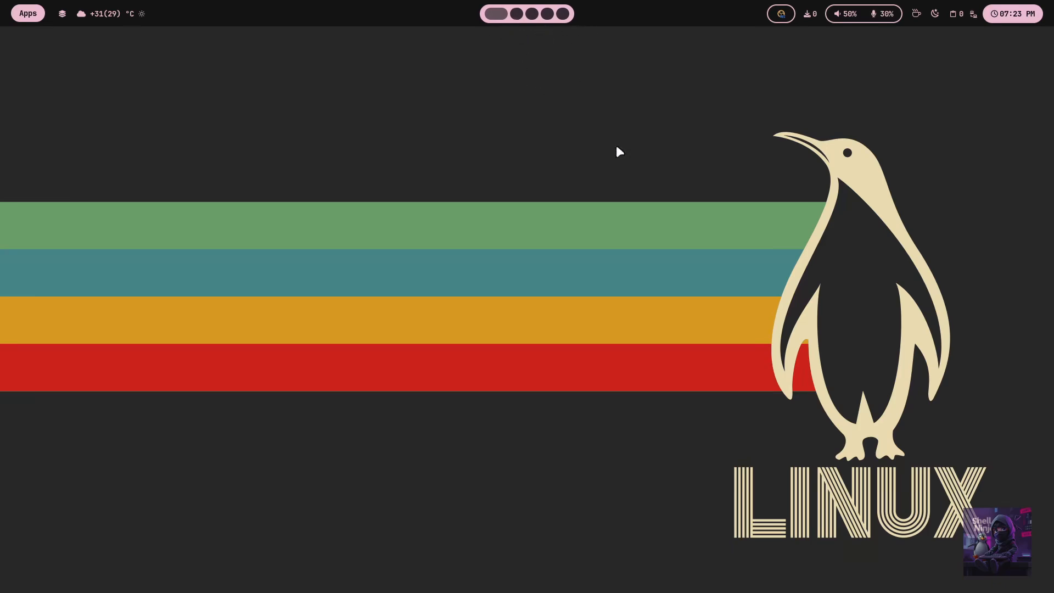
pyautogui.moveTo(811, 18)
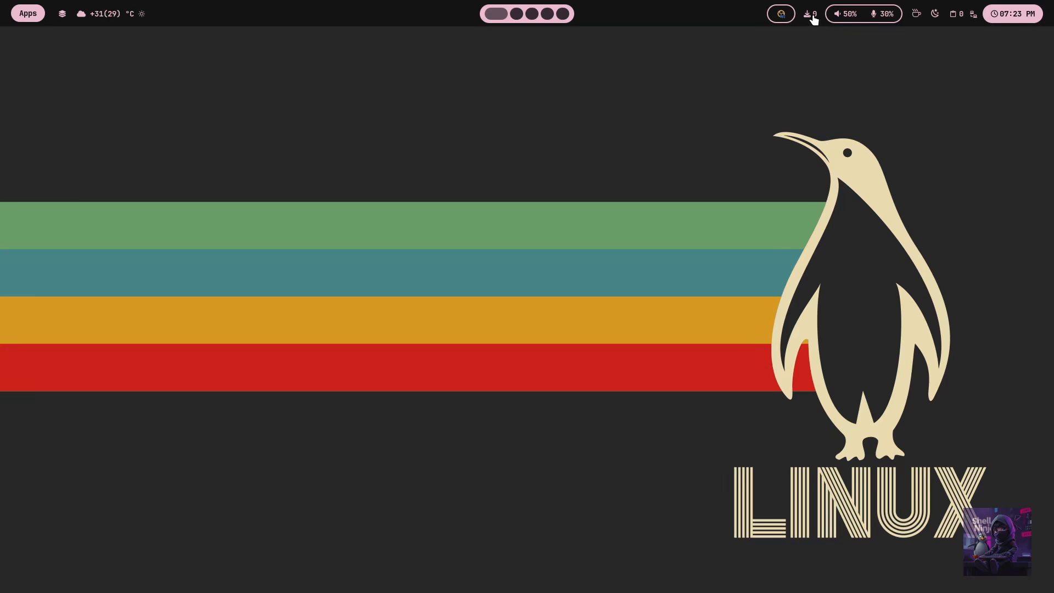
pyautogui.click(810, 14)
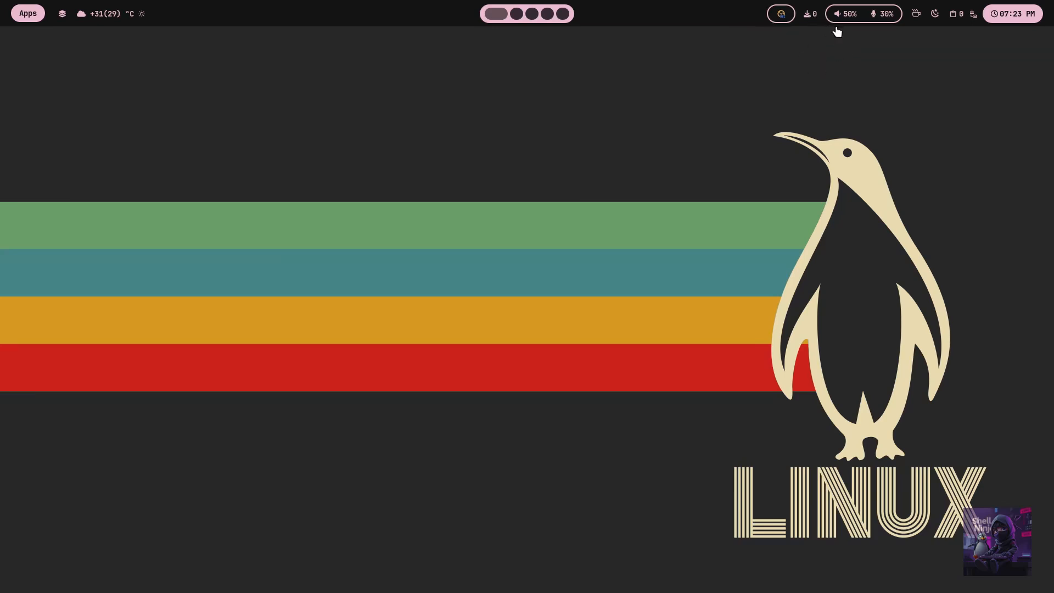
pyautogui.click(844, 13)
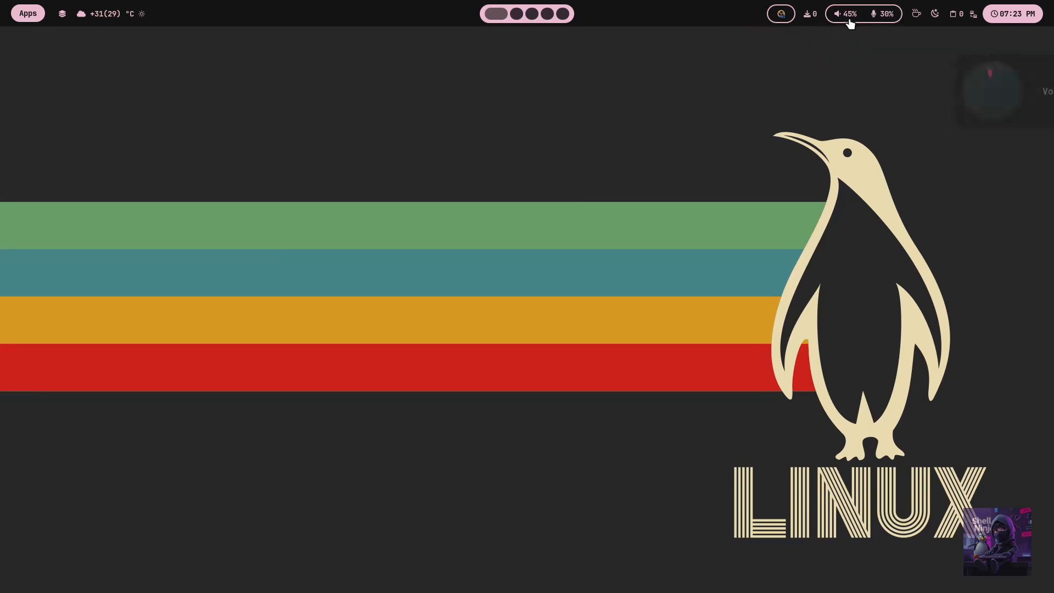
pyautogui.click(847, 13)
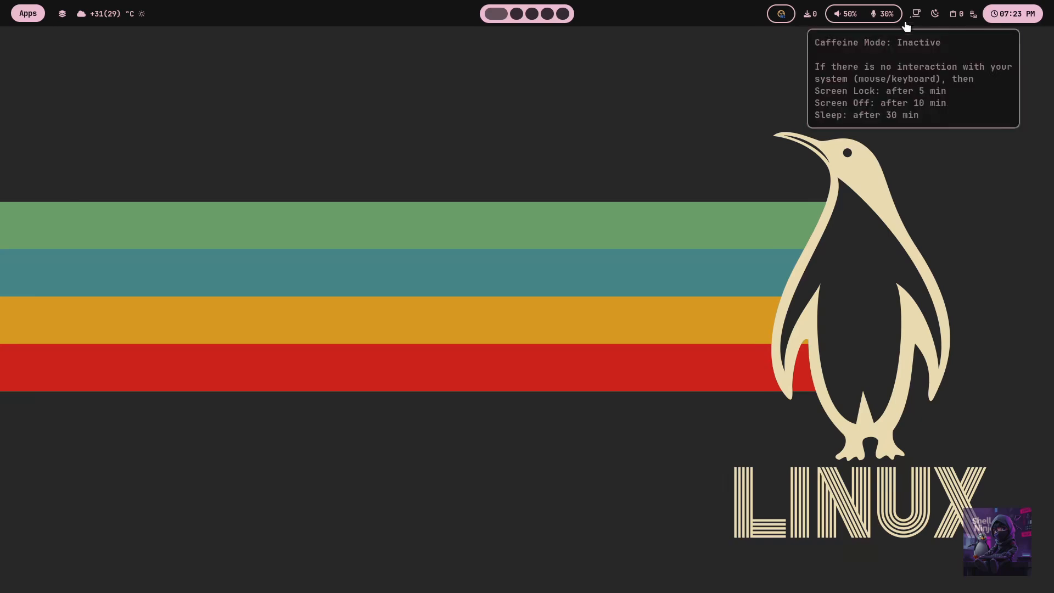
pyautogui.moveTo(935, 14)
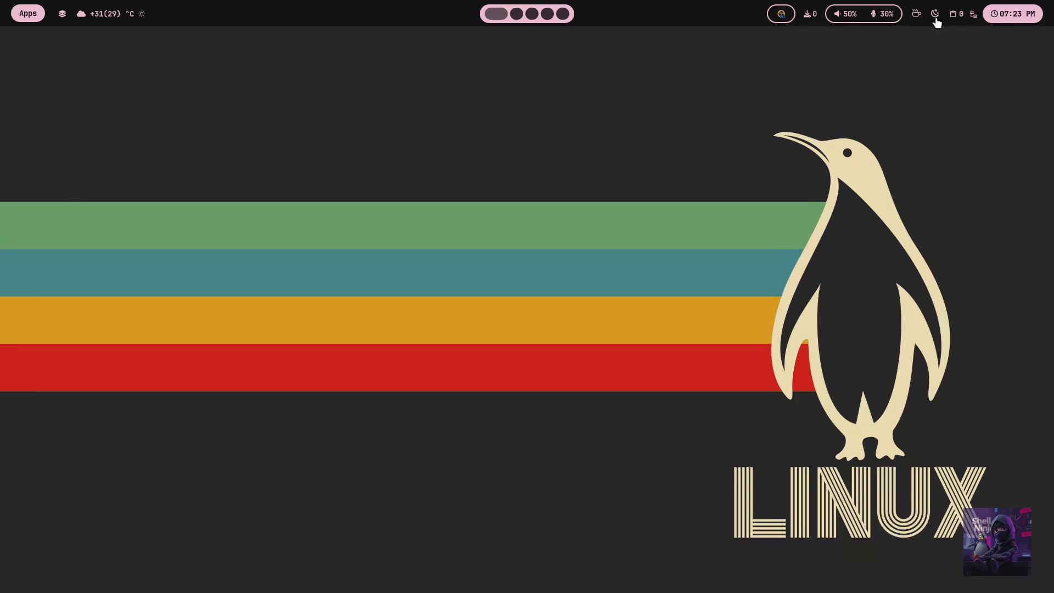
pyautogui.moveTo(934, 13)
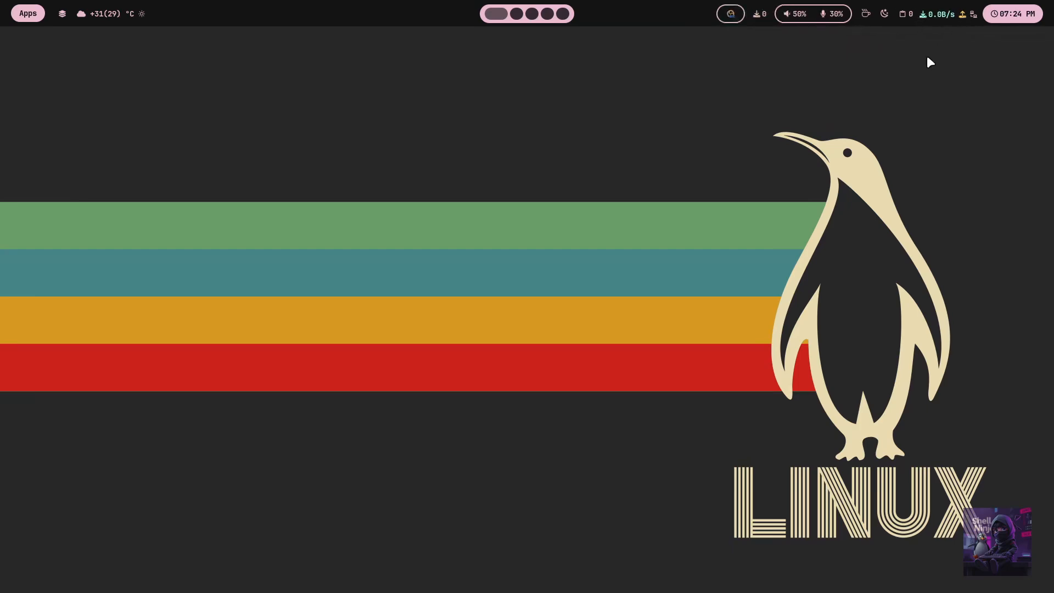
pyautogui.click(730, 13)
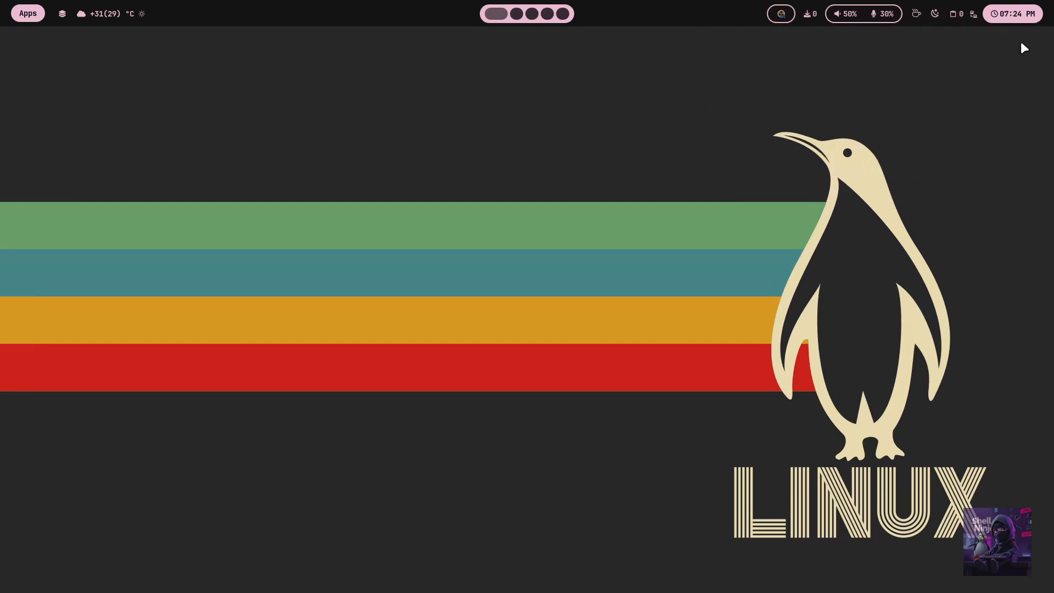
pyautogui.click(1012, 13)
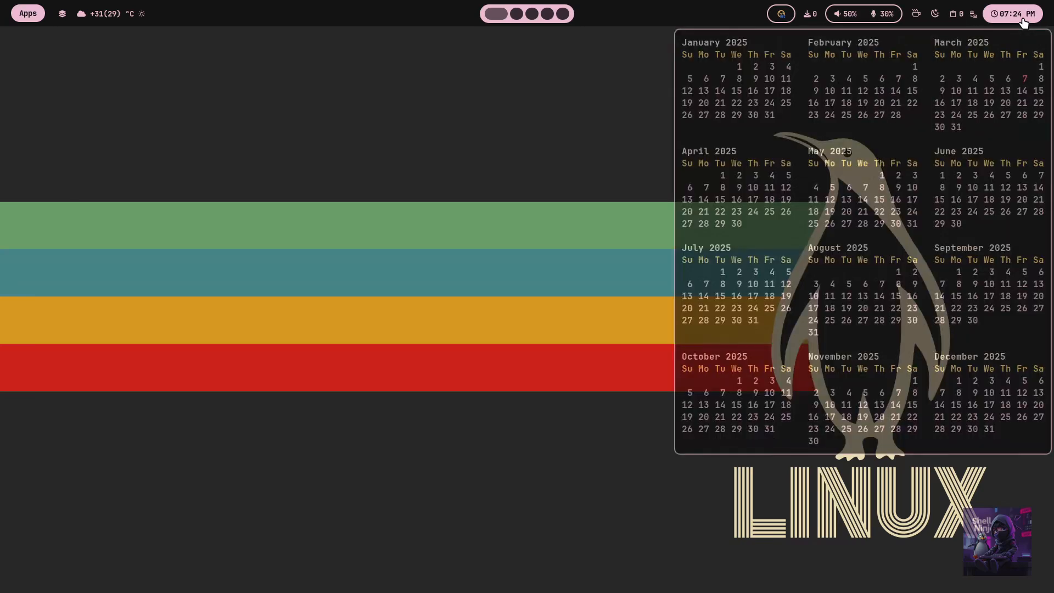
pyautogui.click(1012, 13)
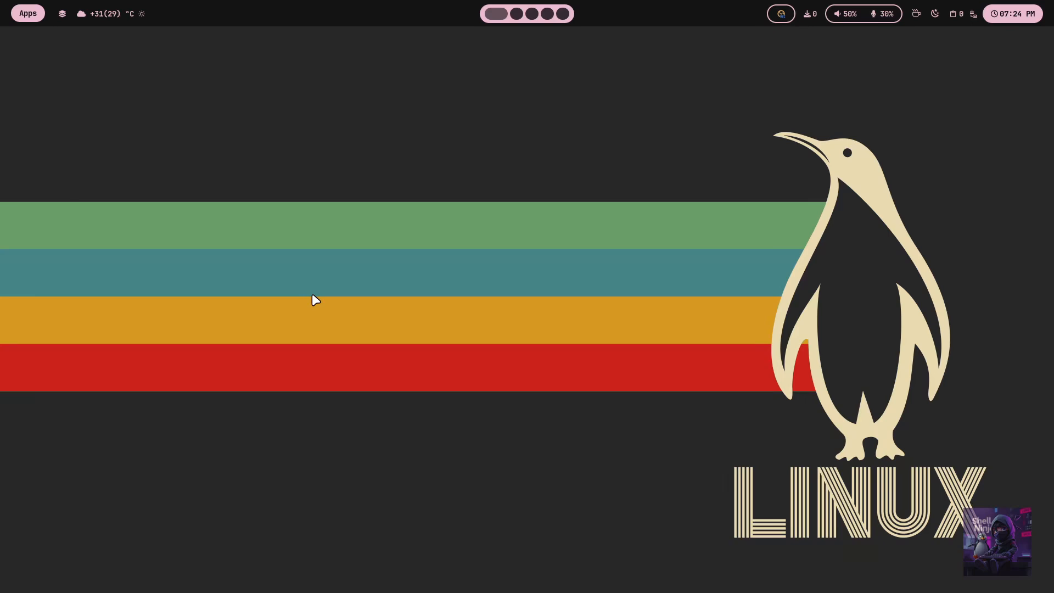
# - Pick the grid-style theme from the Rofi theme selector
pyautogui.click(27, 13)
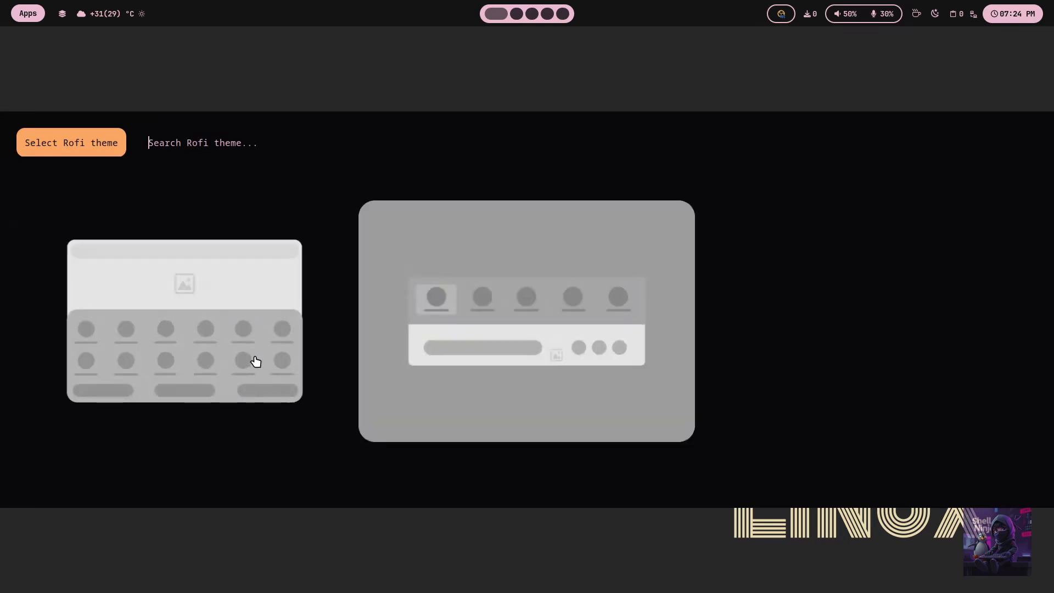
pyautogui.click(185, 357)
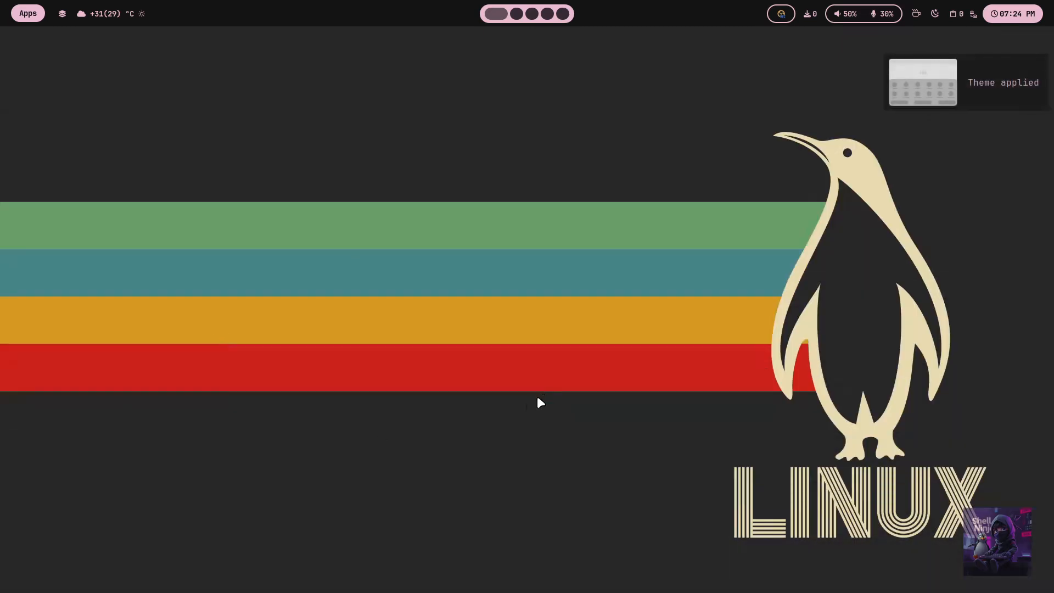
pyautogui.moveTo(534, 240)
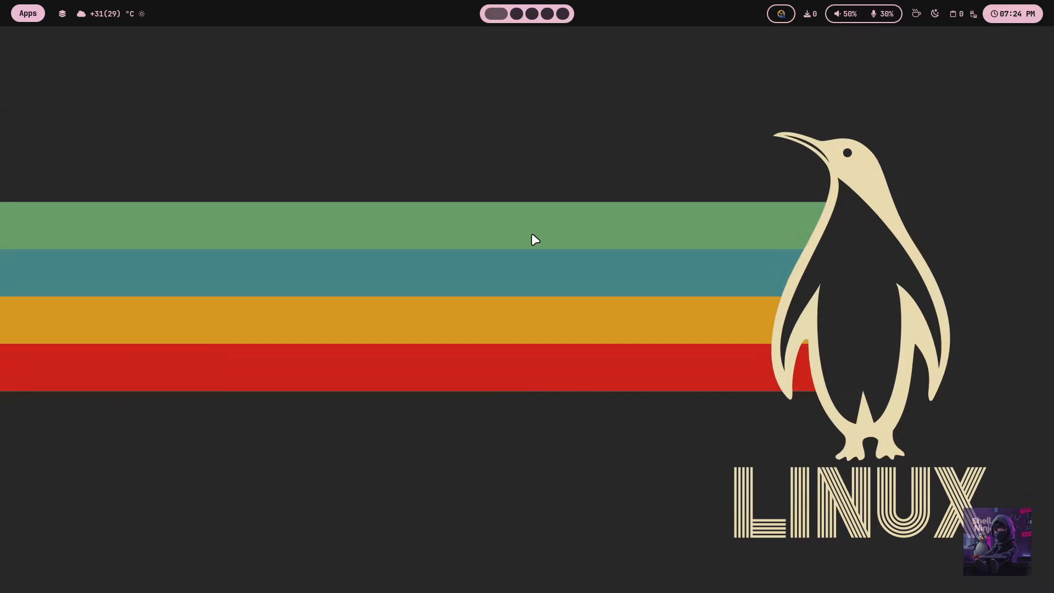
# - Change the wallpaper from the retro penguin to the astronaut-and-purple-planet scene
pyautogui.click(27, 13)
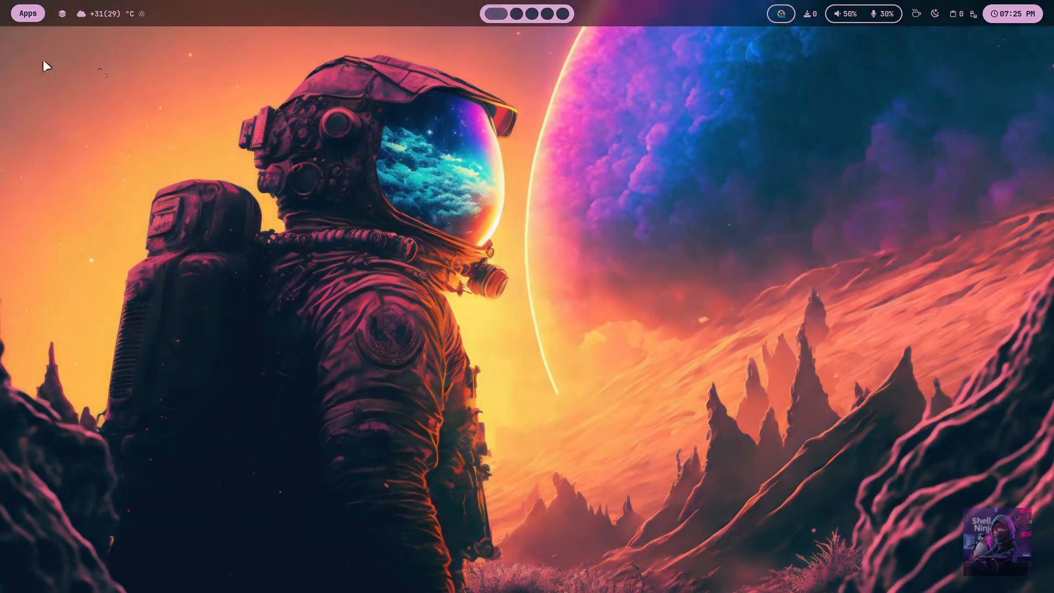
pyautogui.moveTo(763, 61)
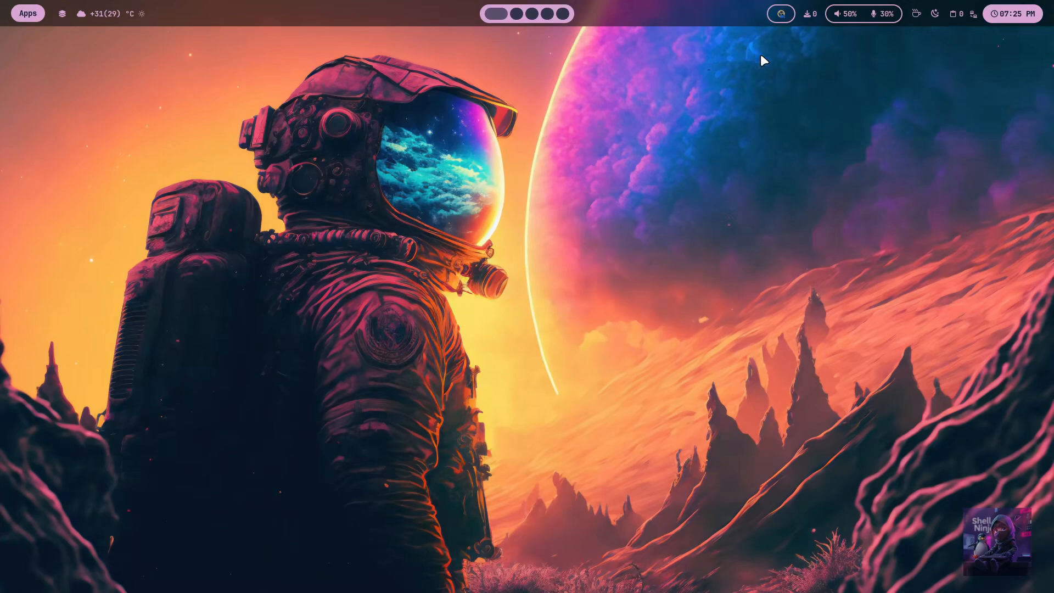
pyautogui.moveTo(691, 190)
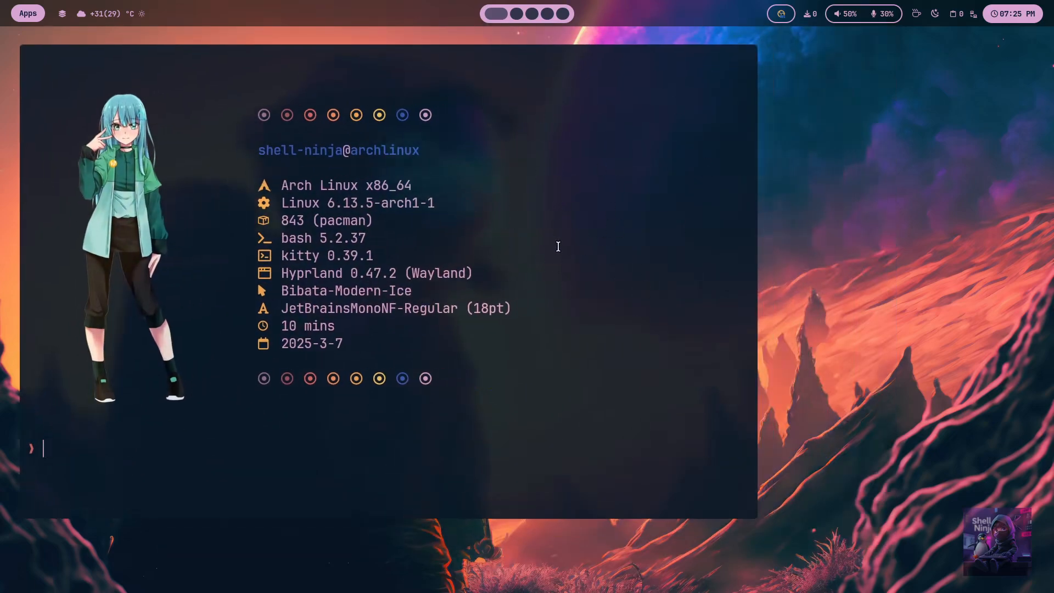
pyautogui.moveTo(555, 240)
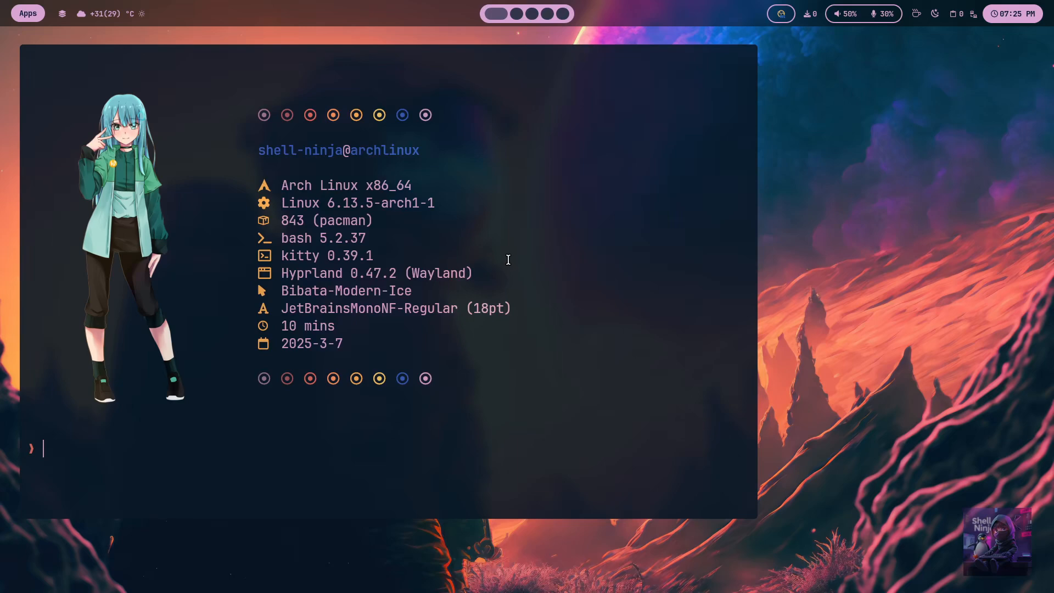
pyautogui.moveTo(557, 245)
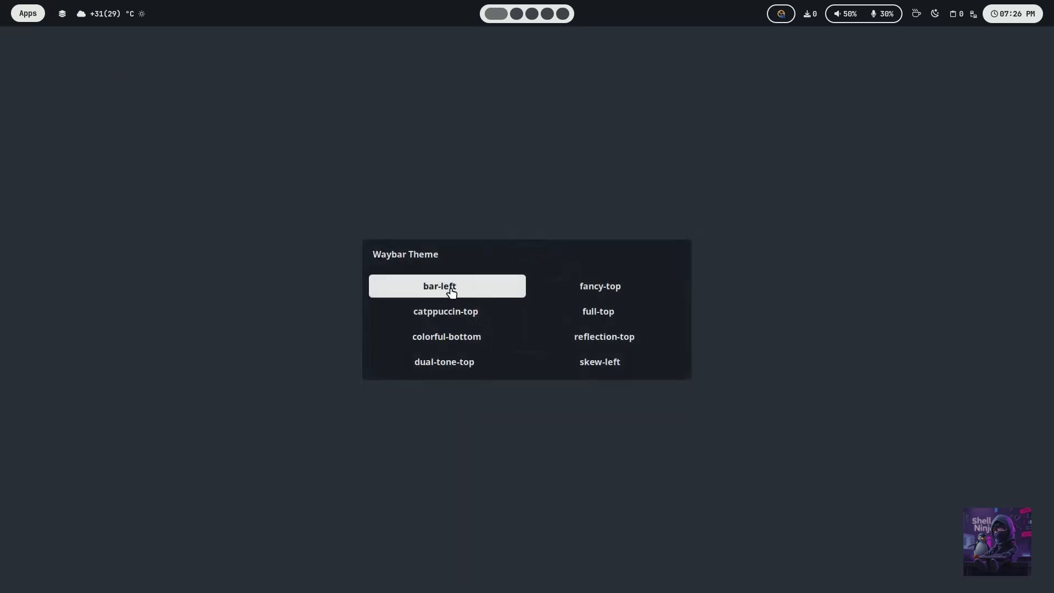
# - Choose bar-left in the Waybar theme selector for a vertical left-edge bar
pyautogui.click(439, 286)
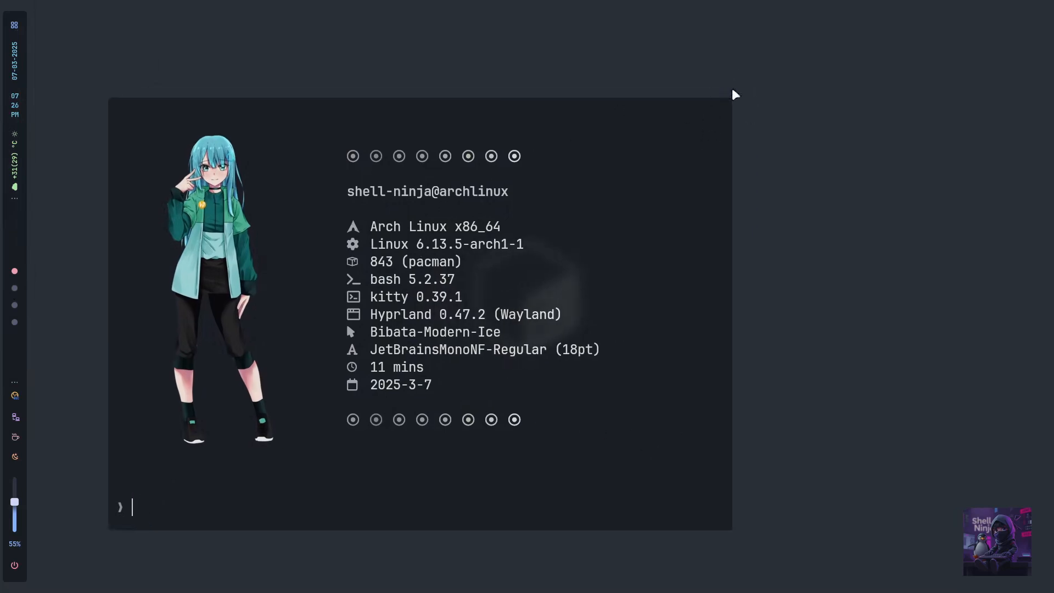
pyautogui.moveTo(597, 239)
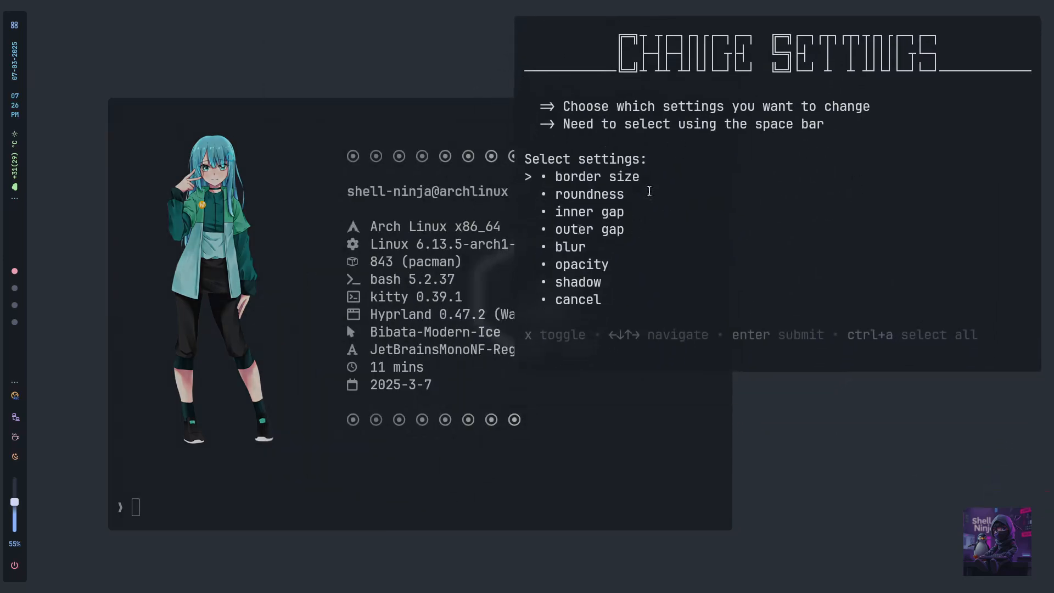
pyautogui.moveTo(596, 212)
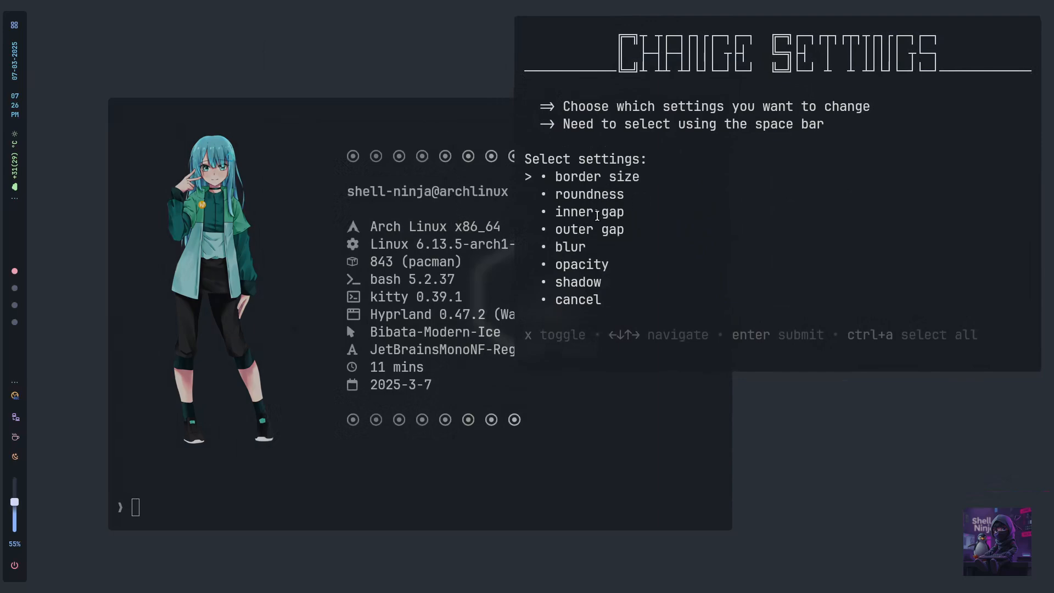
pyautogui.moveTo(651, 208)
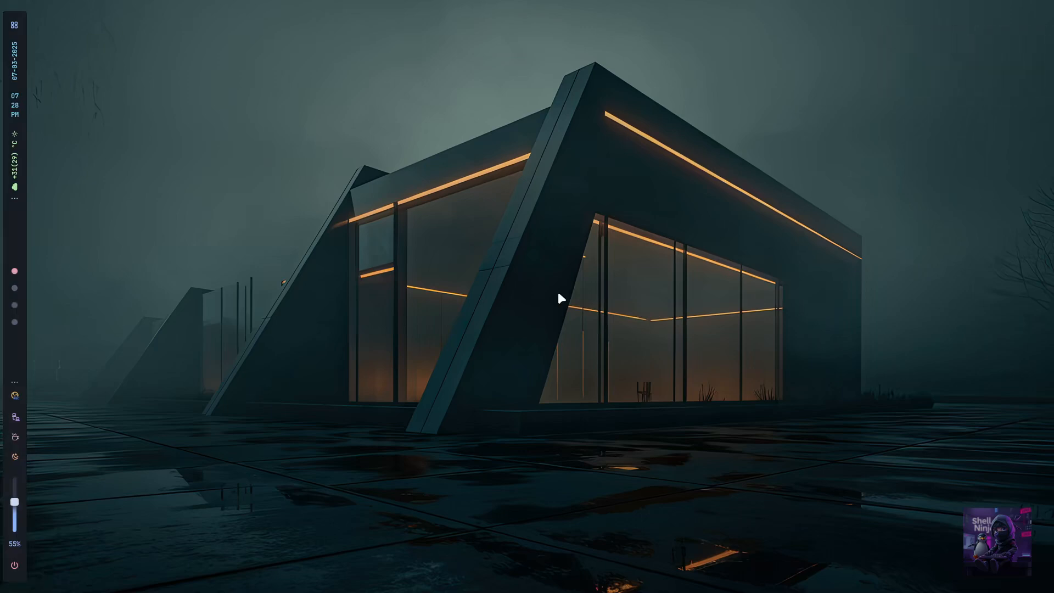
pyautogui.moveTo(472, 241)
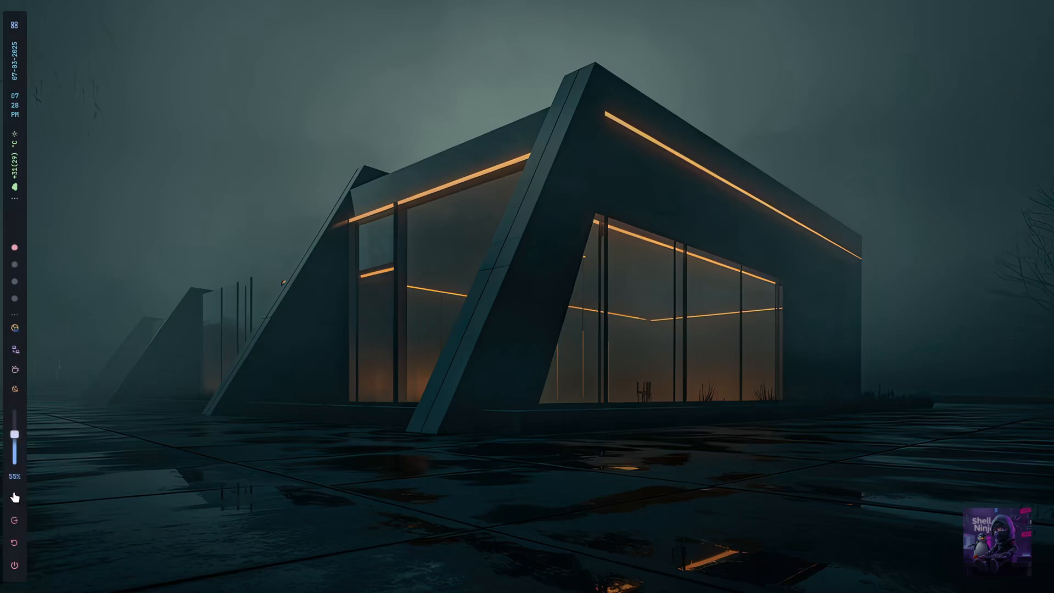
pyautogui.moveTo(13, 542)
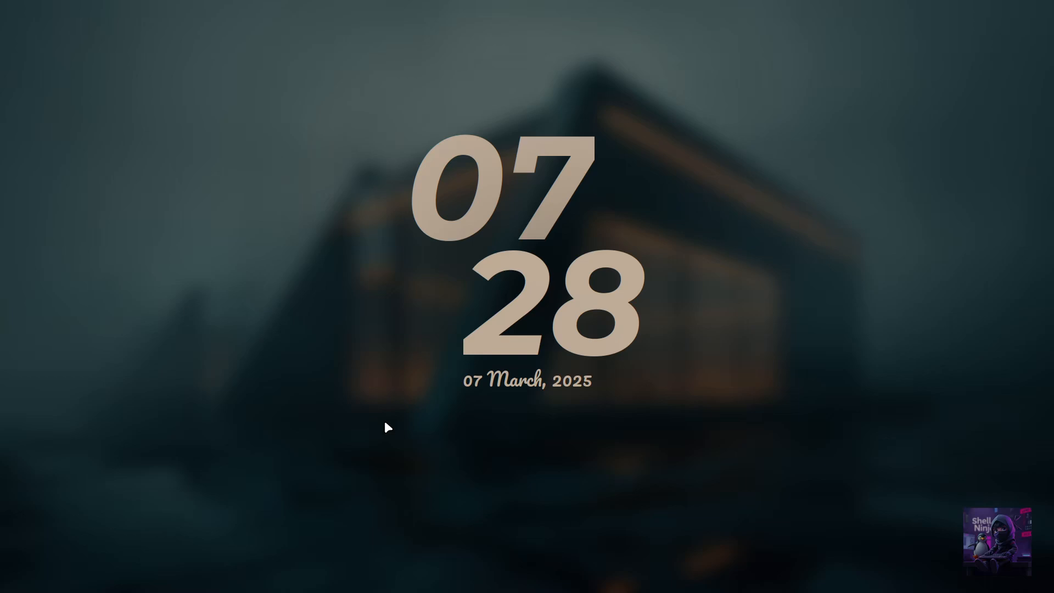
pyautogui.moveTo(530, 525)
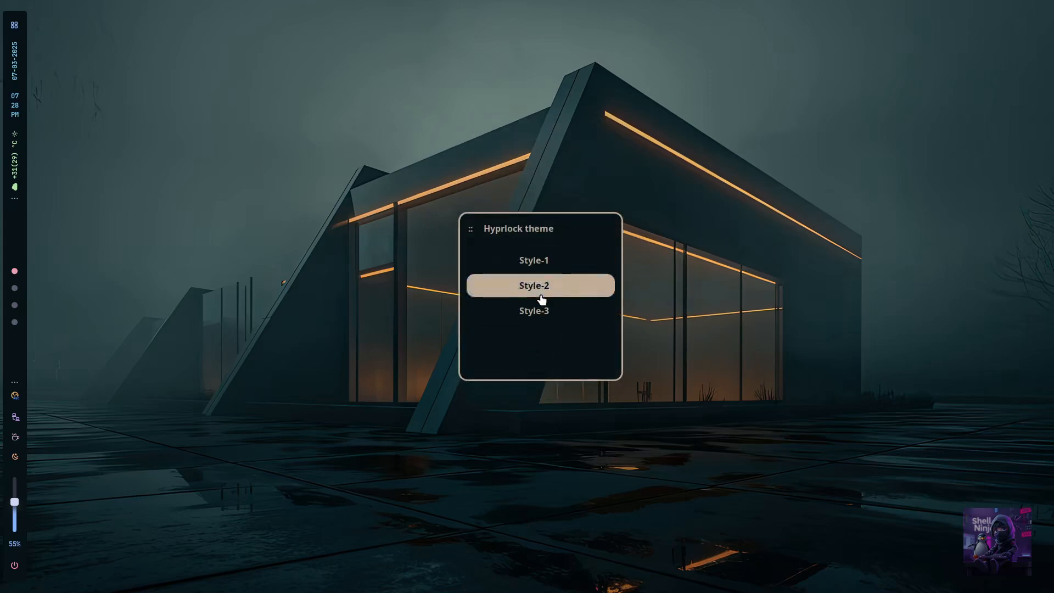
# - Apply the Hyprlock Style-2 lock screen theme and preview it
pyautogui.click(533, 285)
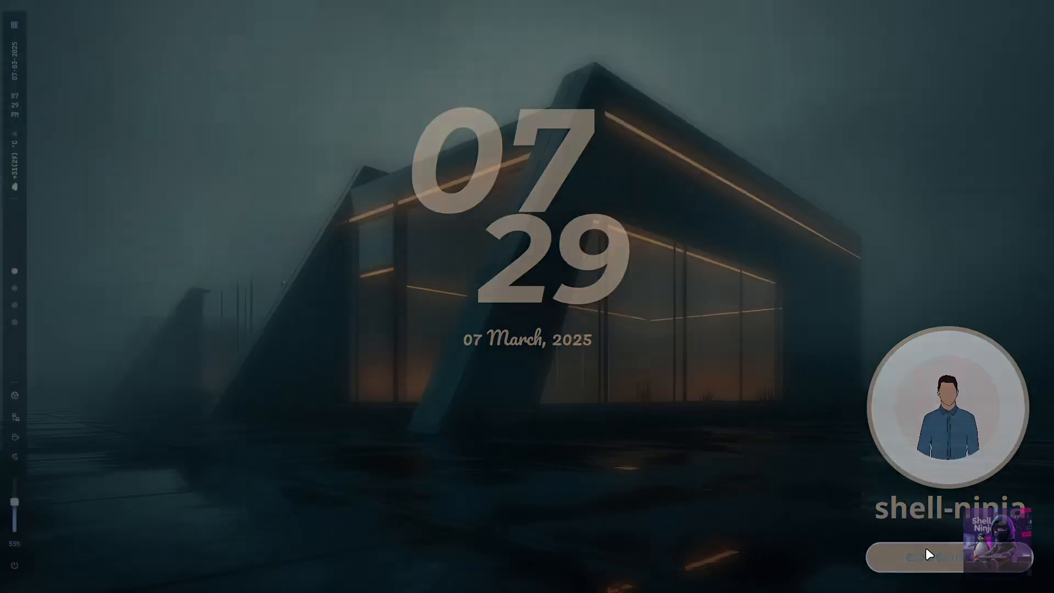
pyautogui.click(929, 557)
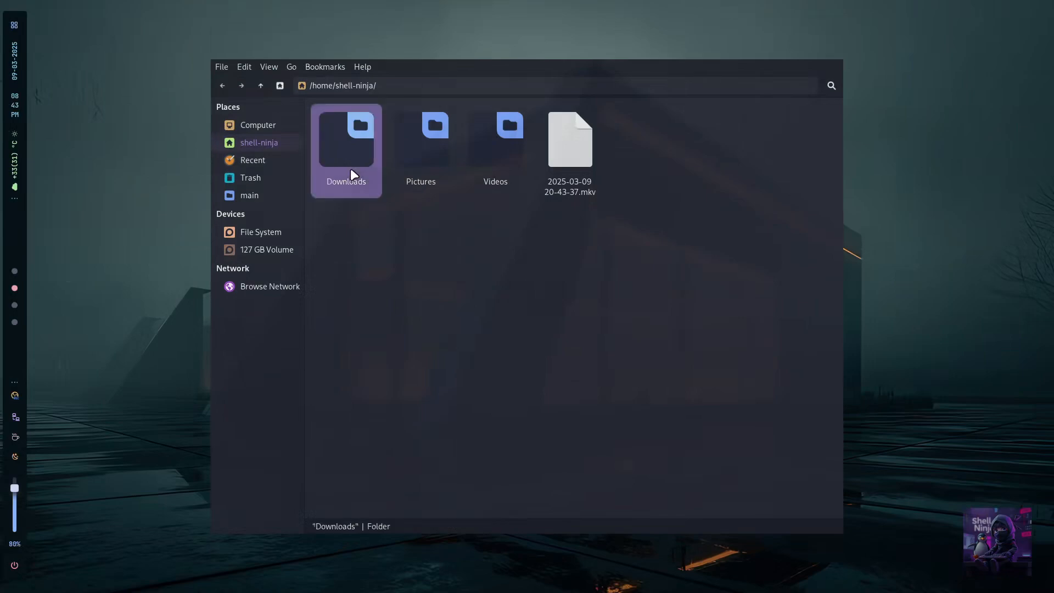
# - Copy green_eye.png from the Downloads folder in Thunar
pyautogui.doubleClick(345, 139)
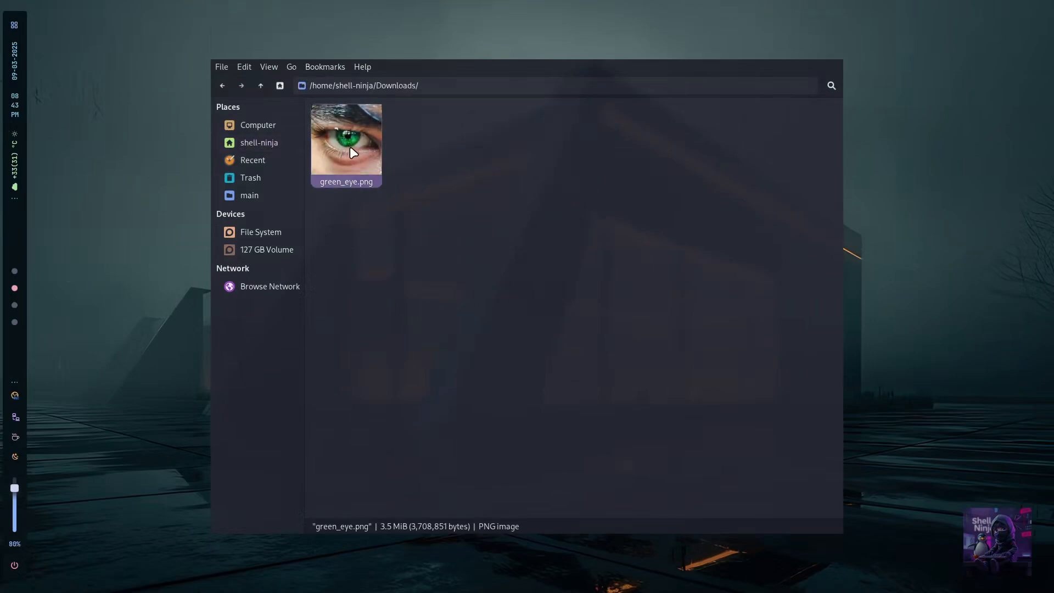
pyautogui.rightClick(345, 141)
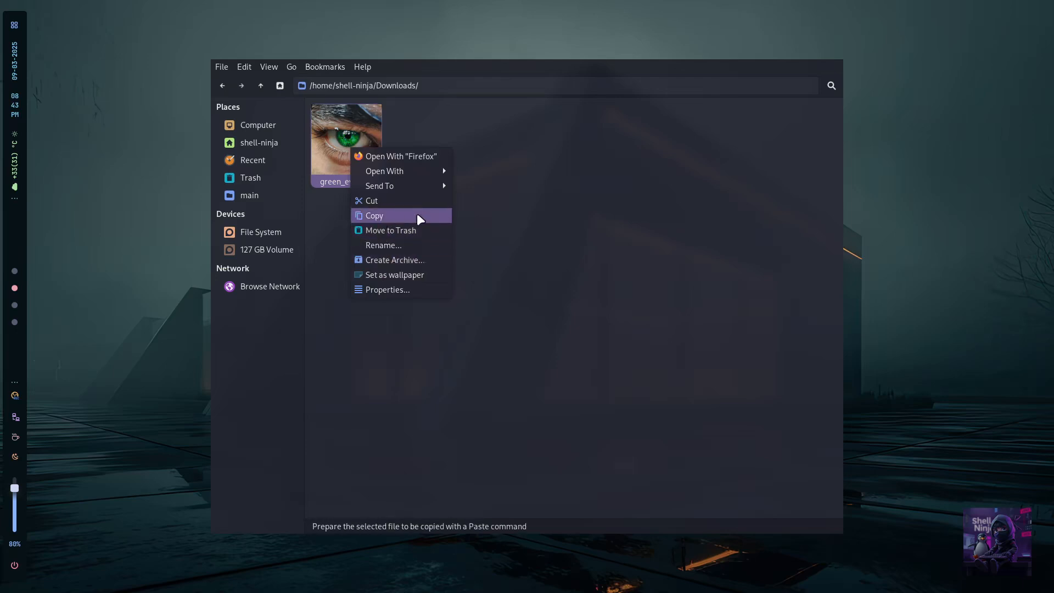
pyautogui.click(374, 215)
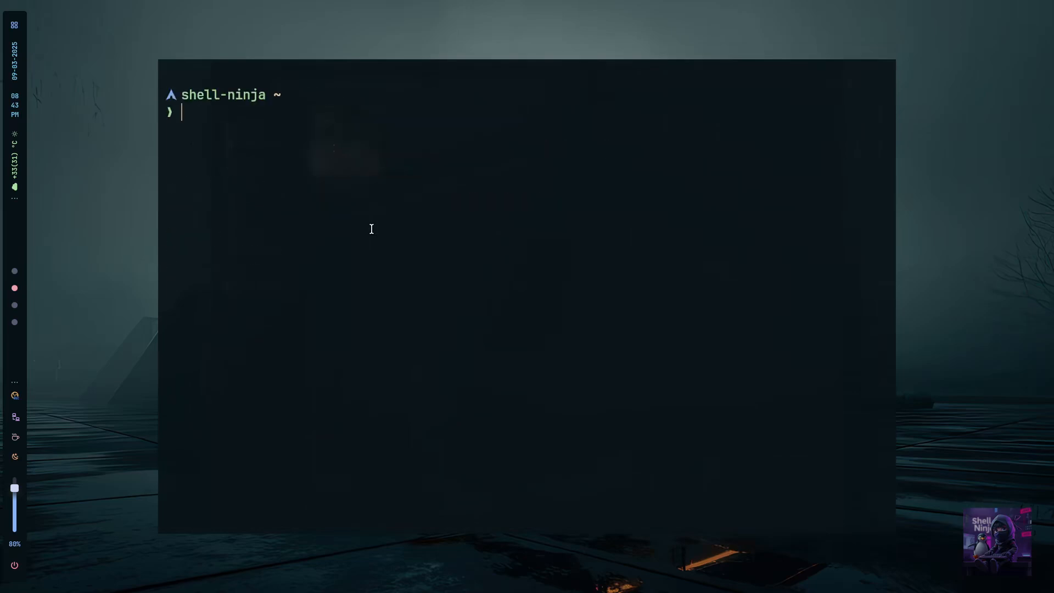
# - Run the user-picture script with /home/shell-ninja/Downloads/green_eye.png as the image path
pyautogui.write('.config/hypr/scripts/pywal.sh')
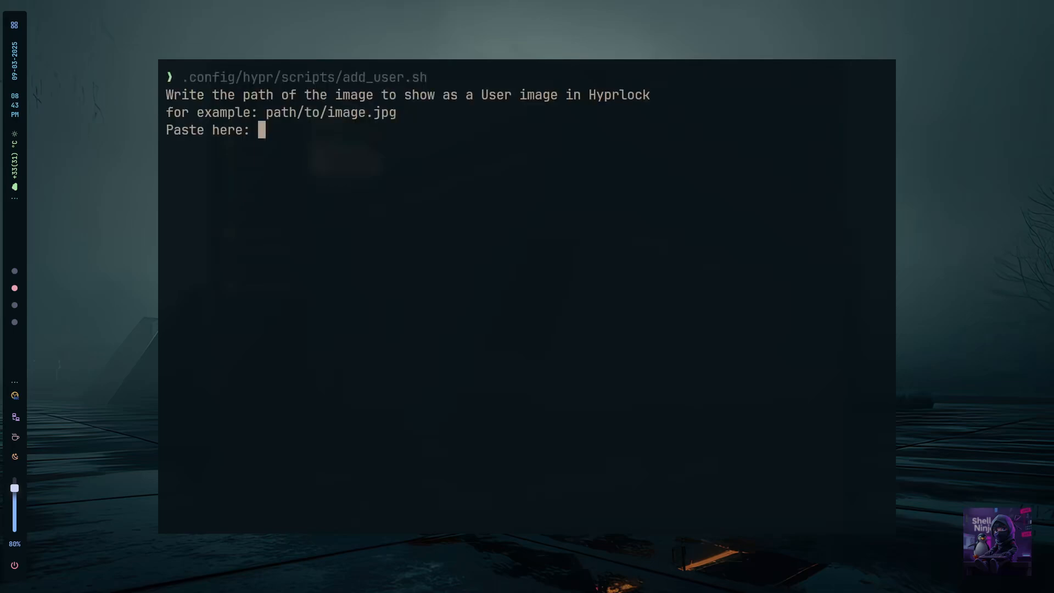
pyautogui.write('/home/shell-ninja/Downloads/green_eye.png')
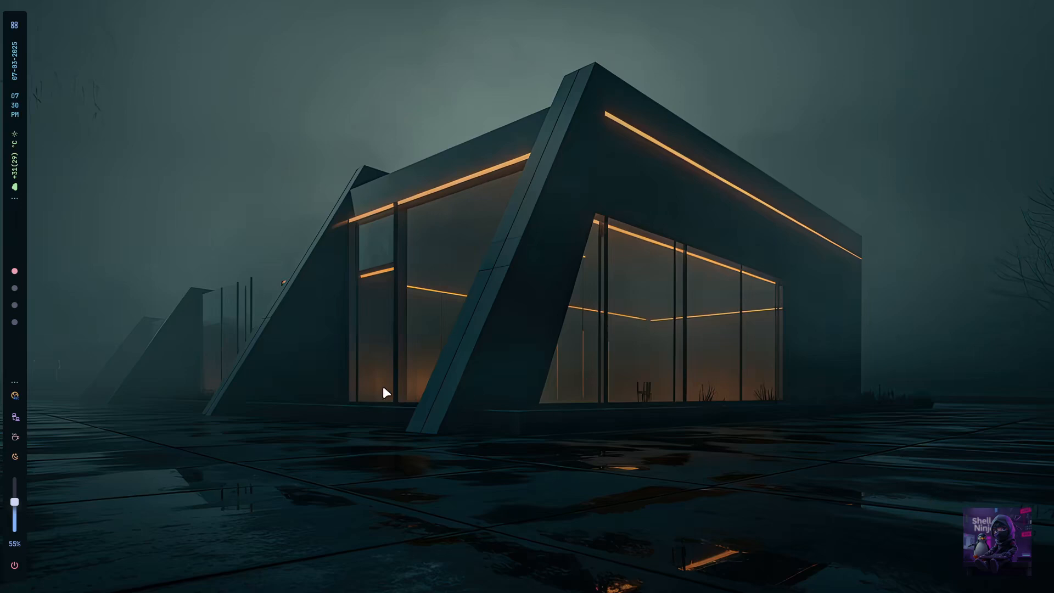
pyautogui.moveTo(228, 397)
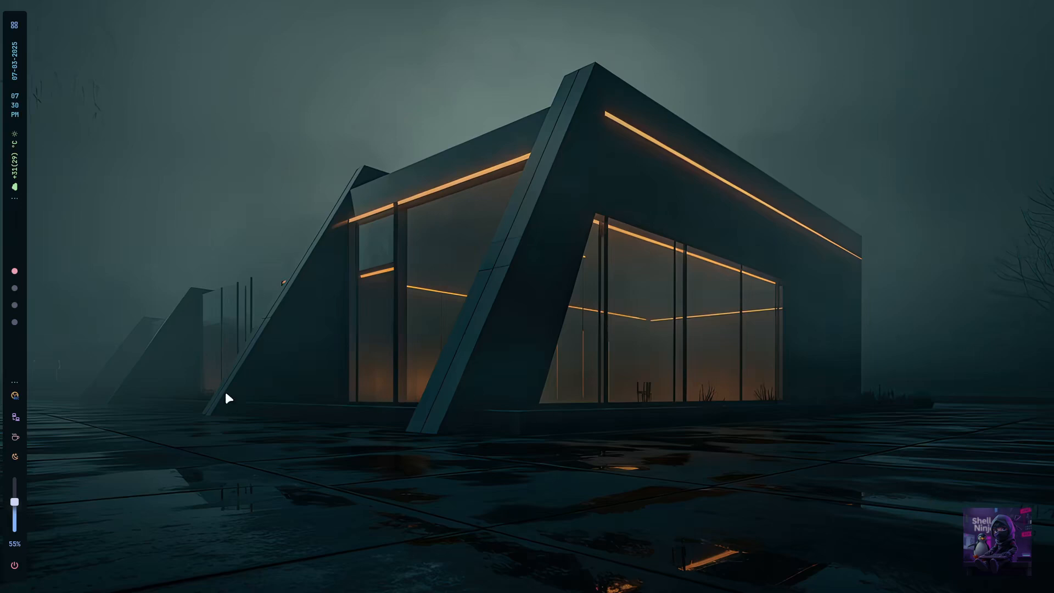
pyautogui.moveTo(307, 240)
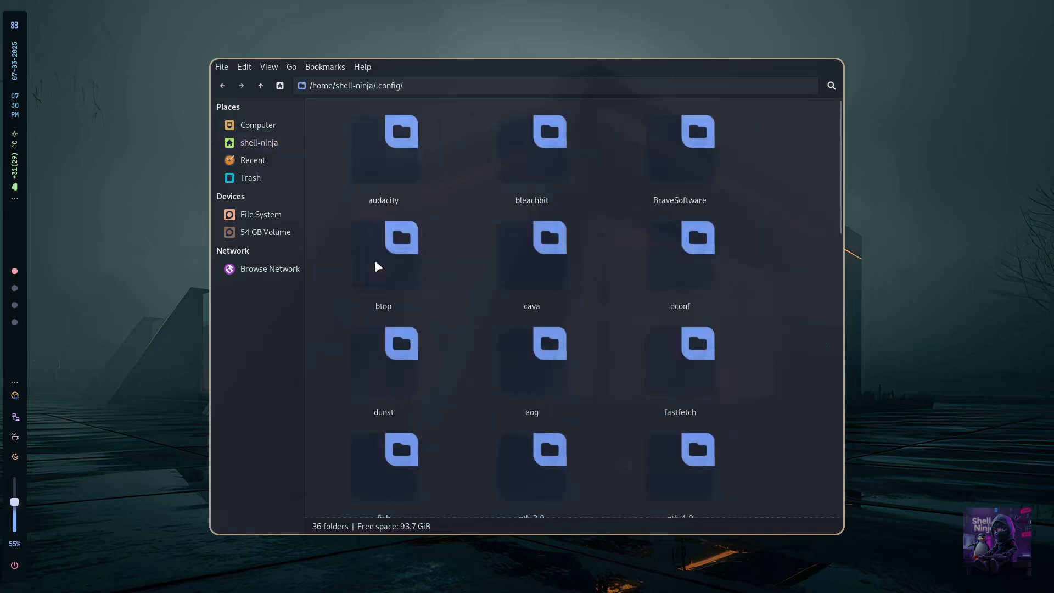
# - Browse from ~/.config into hypr and then its Wallpaper folder
pyautogui.scroll(-3)
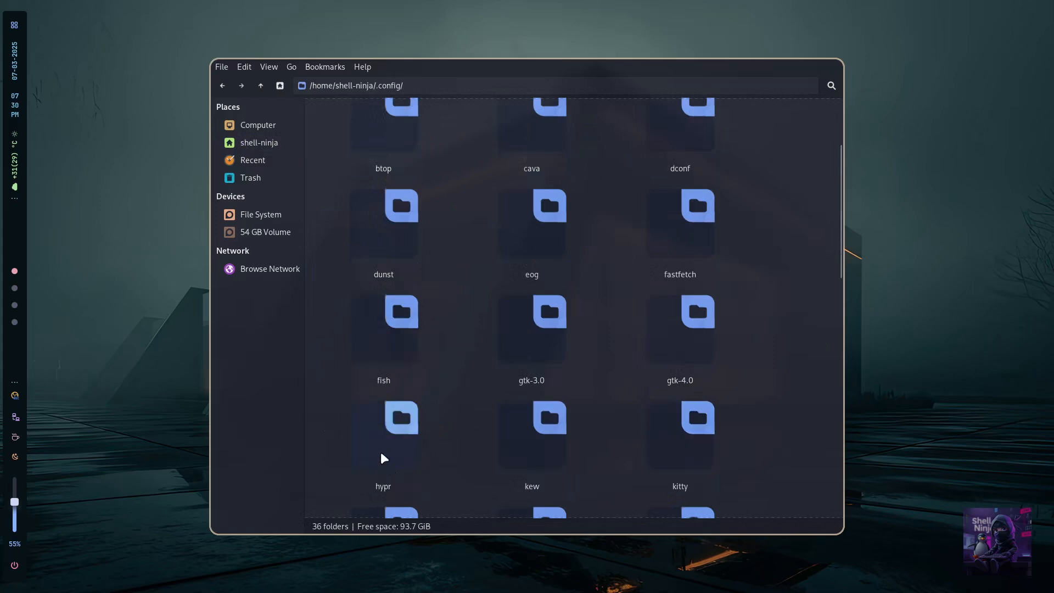
pyautogui.doubleClick(401, 424)
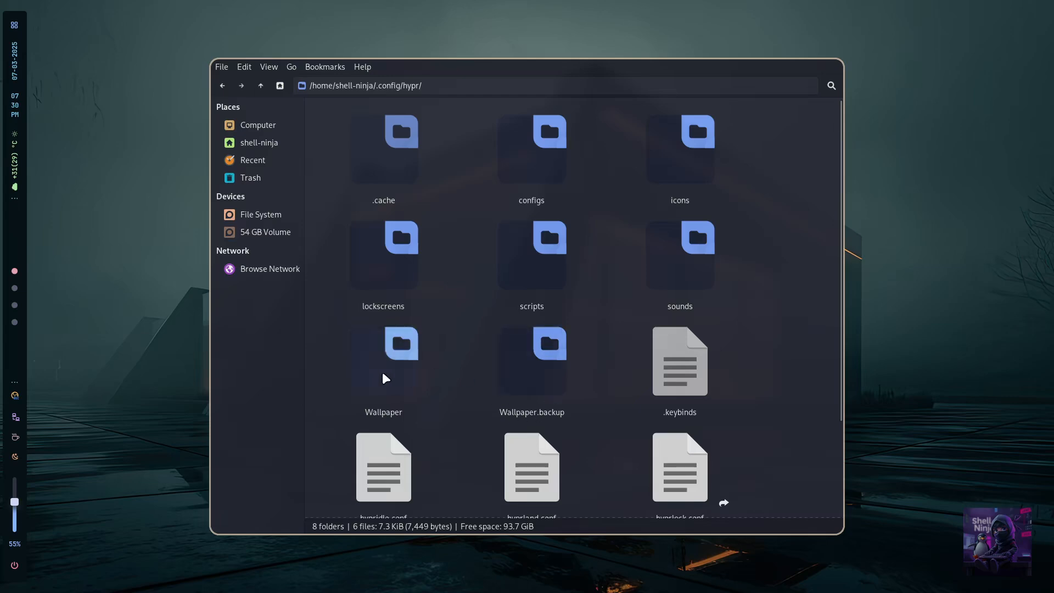
pyautogui.doubleClick(383, 362)
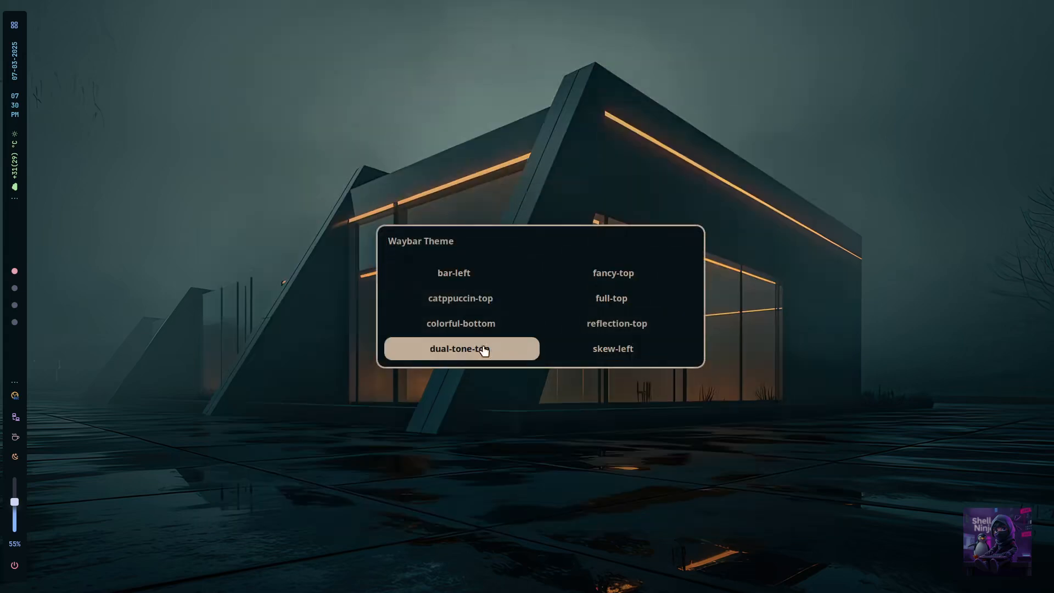
pyautogui.moveTo(613, 348)
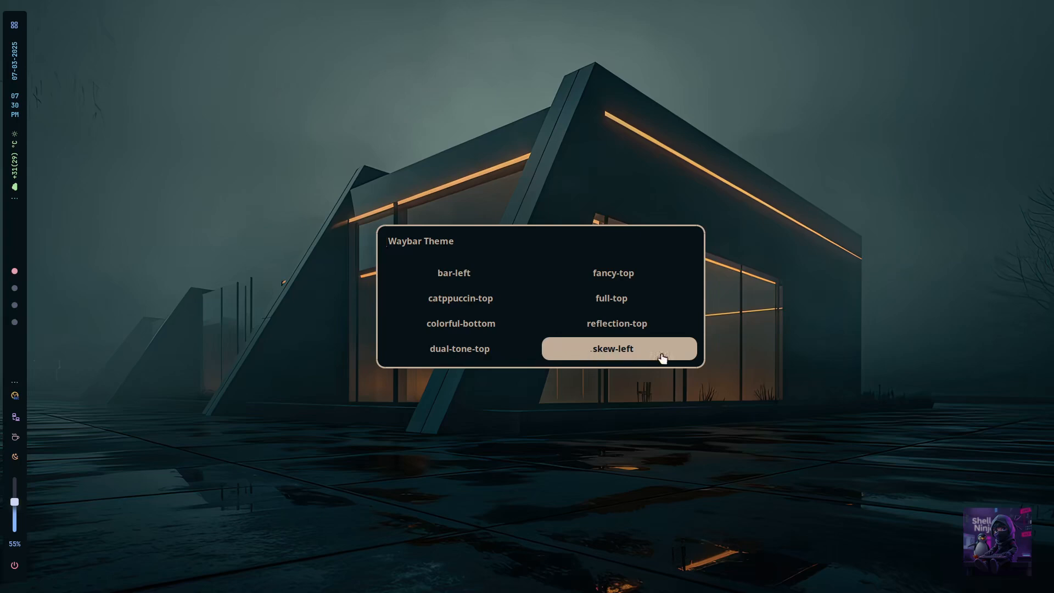
# - Choose skew-left in the Waybar theme selector for angled left-edge segments
pyautogui.click(611, 348)
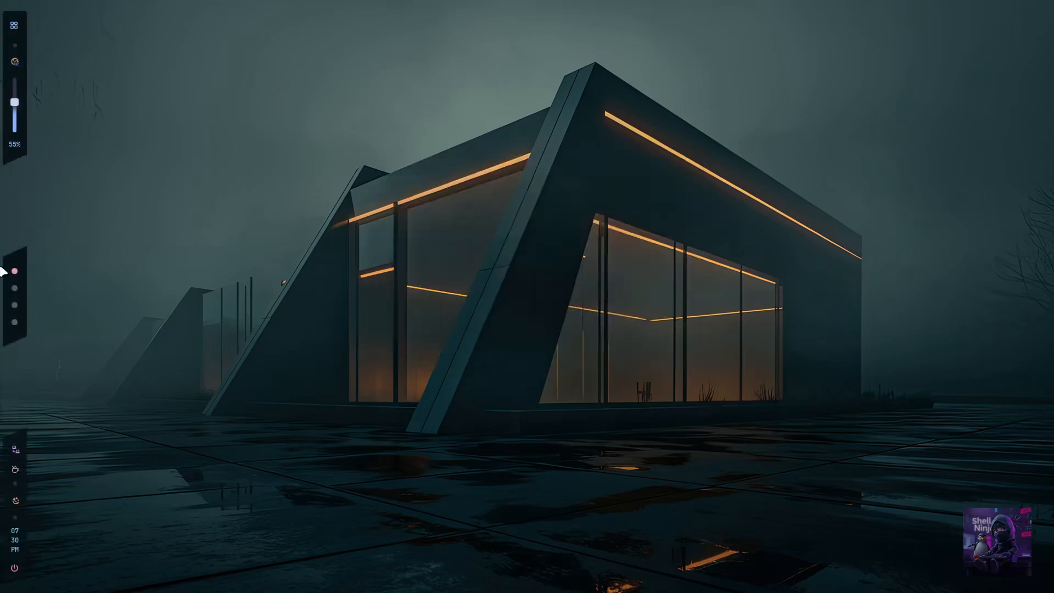
pyautogui.moveTo(249, 476)
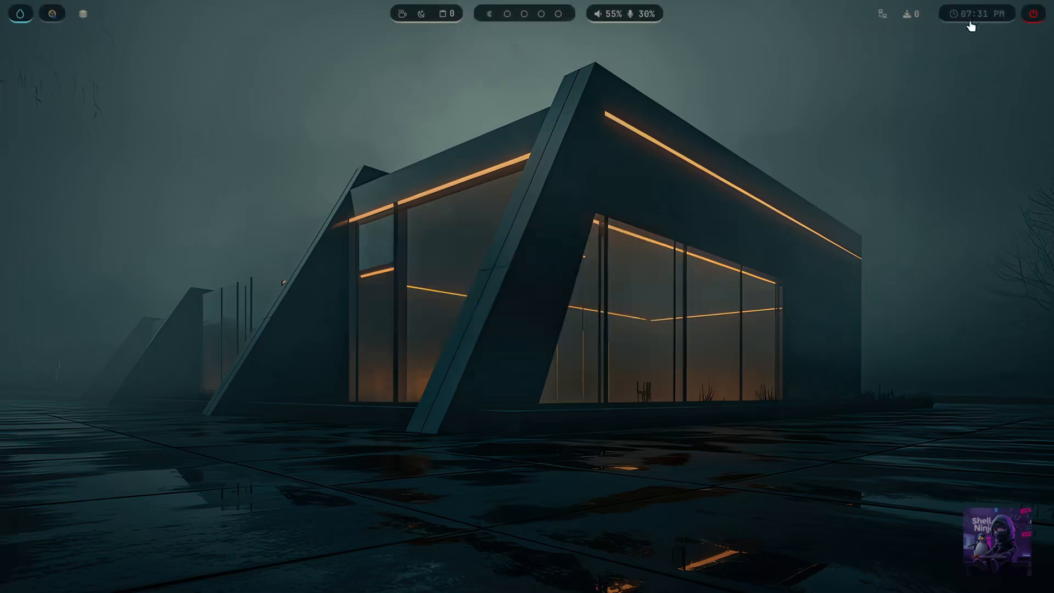
# - Show and then hide the March 2025 calendar from the clock module
pyautogui.click(976, 14)
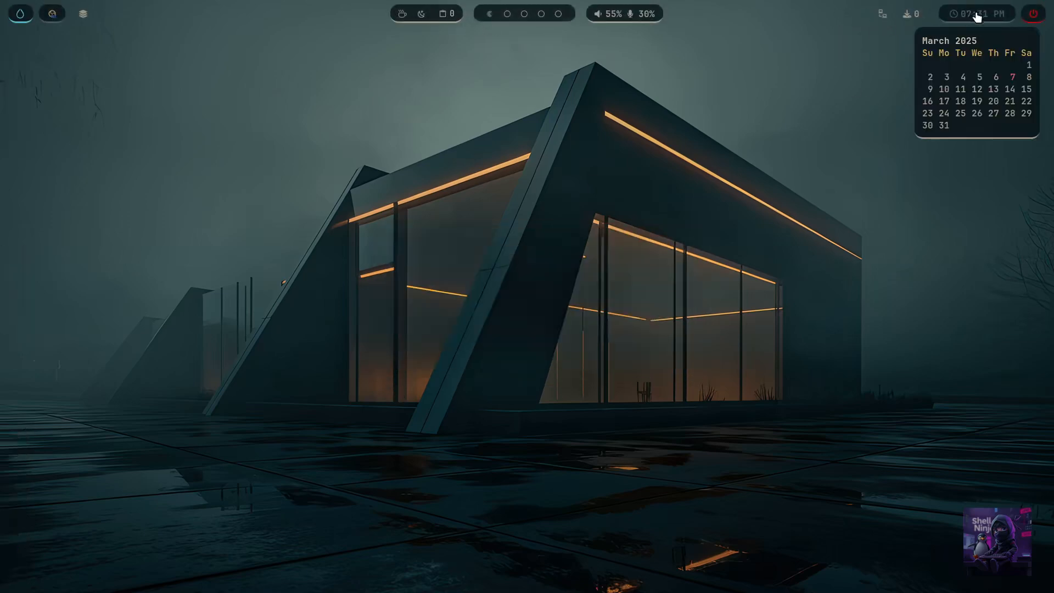
pyautogui.click(976, 13)
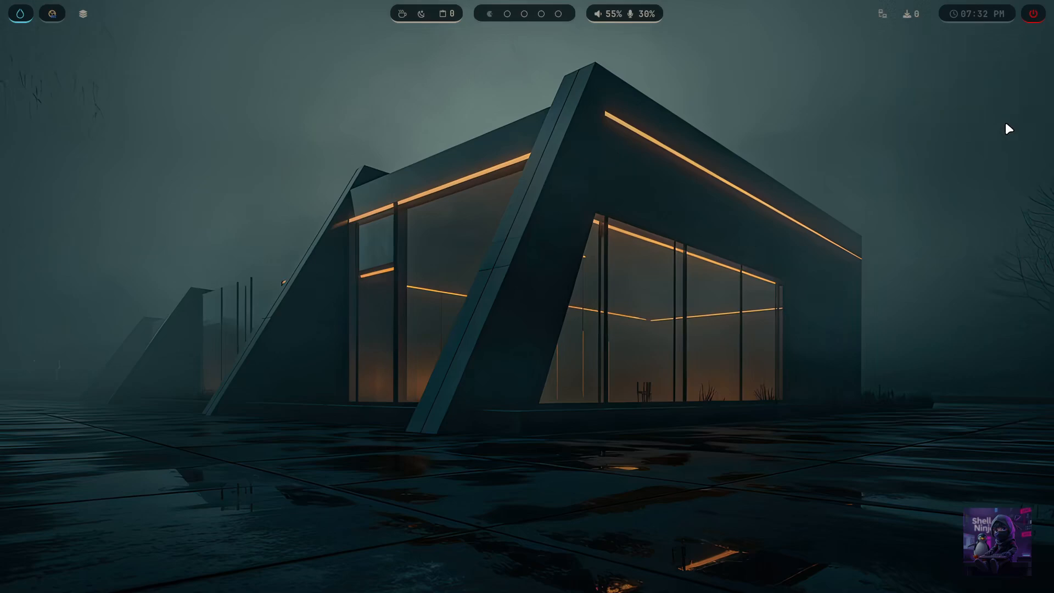
pyautogui.click(20, 14)
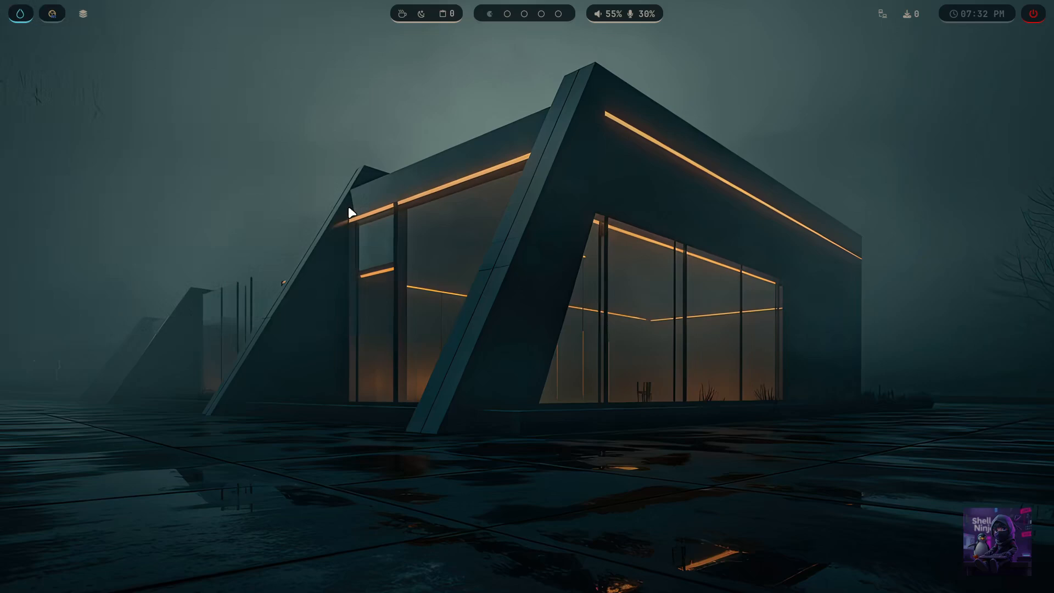
pyautogui.moveTo(54, 45)
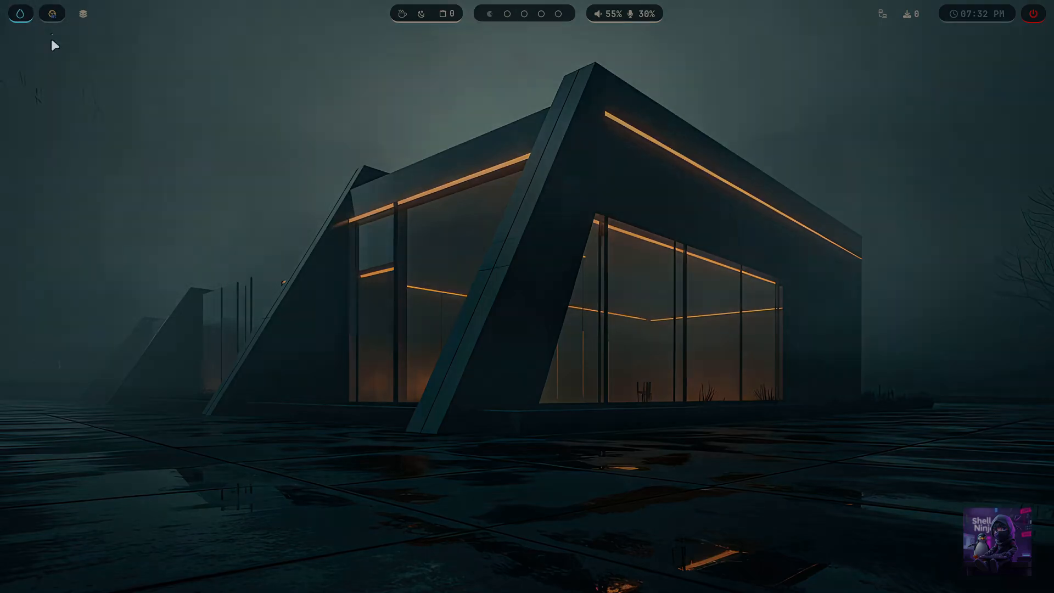